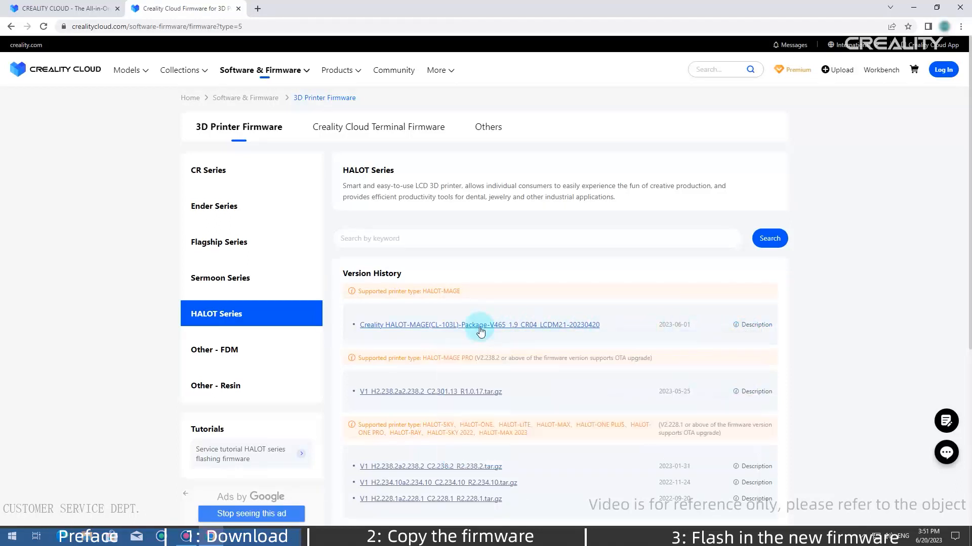
Download the Creality HALOT-MAGE firmware package from the HALOT Series version history.
{"action": "left_click", "coordinate": [478, 324]}
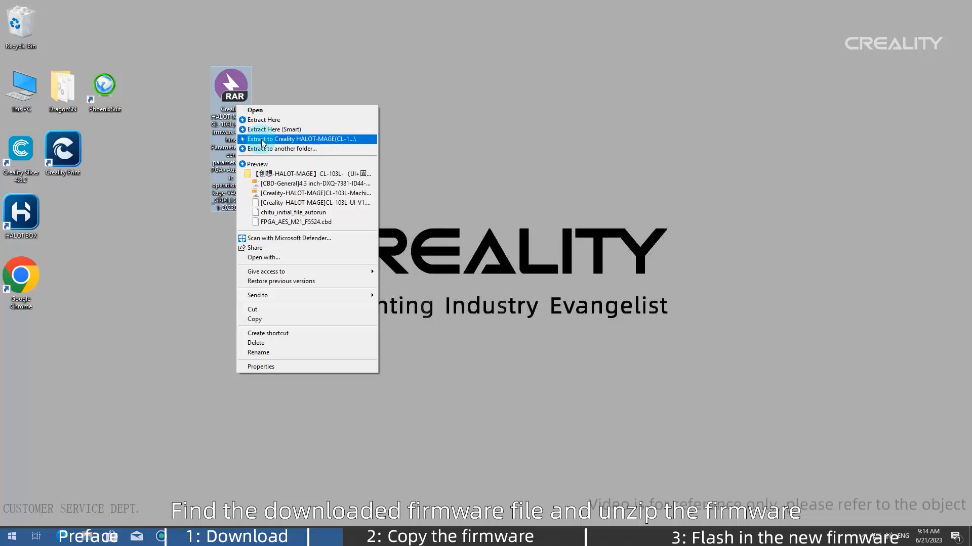
Extract the firmware RAR into its own 'Creality HALOT-MAGE…' desktop folder and enter it.
{"action": "left_click", "coordinate": [308, 139]}
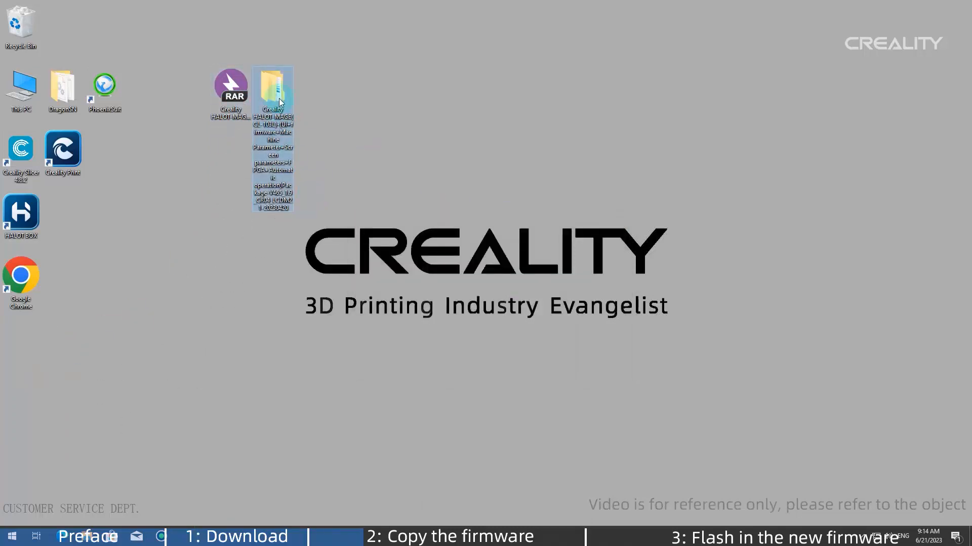
{"action": "double_click", "coordinate": [272, 93]}
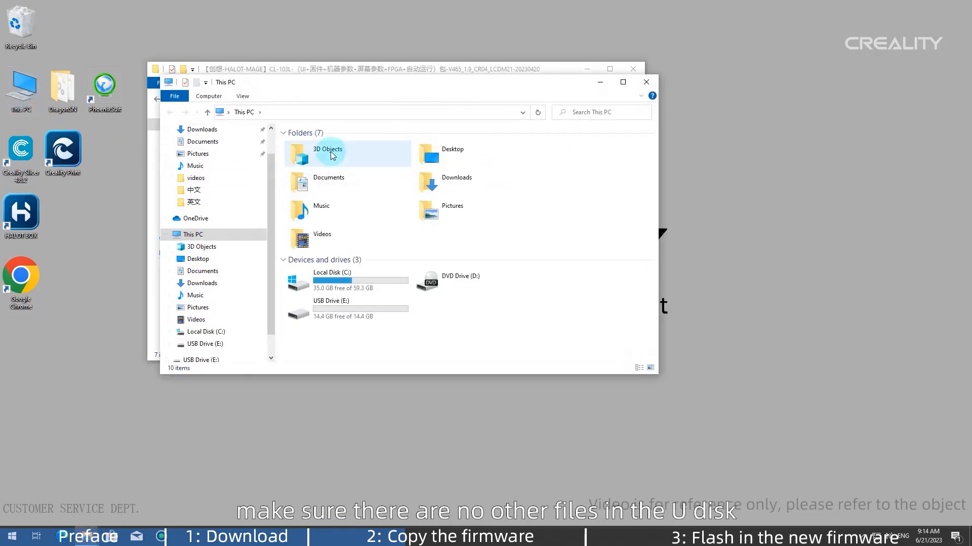
Format USB Drive (E:) as FAT32 with default allocation unit size, confirming the erase.
{"action": "left_click", "coordinate": [348, 307]}
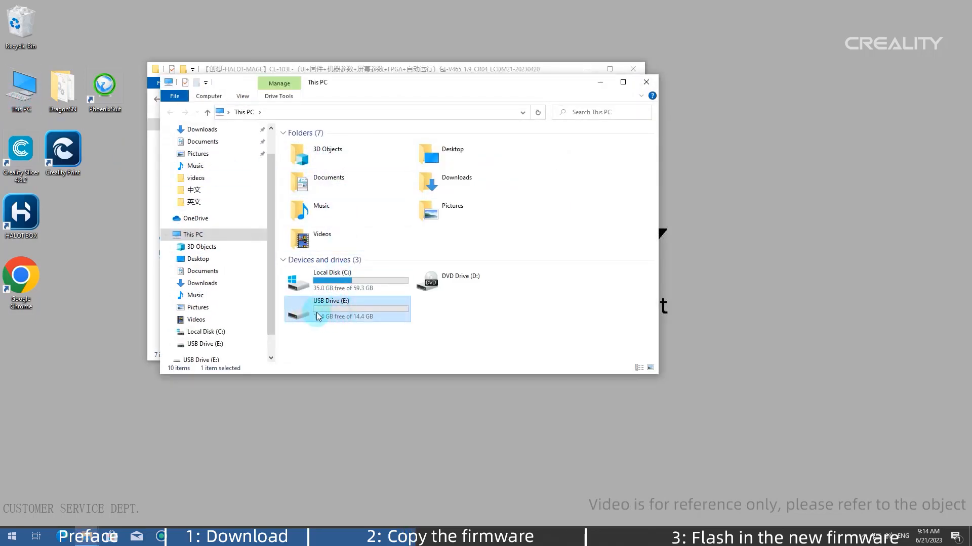
{"action": "right_click", "coordinate": [347, 308]}
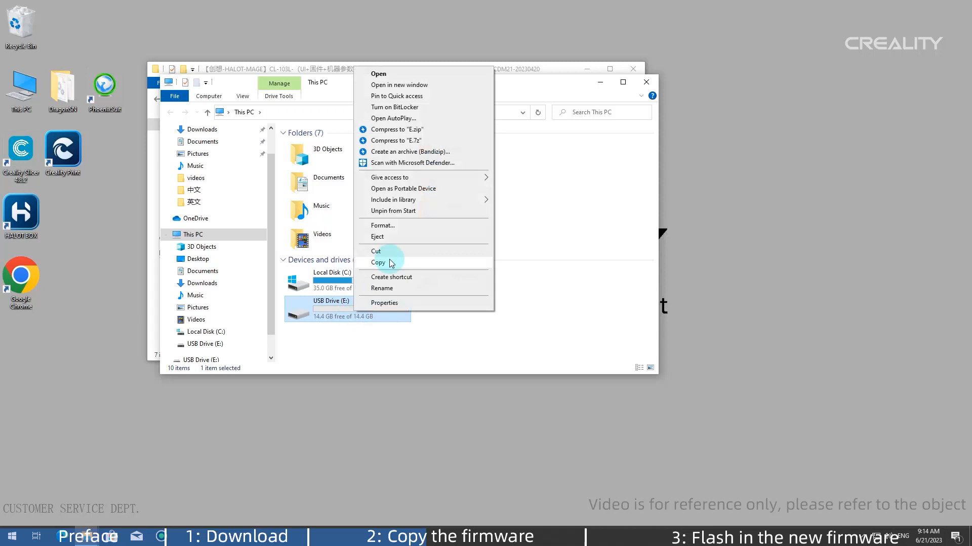
{"action": "left_click", "coordinate": [381, 225]}
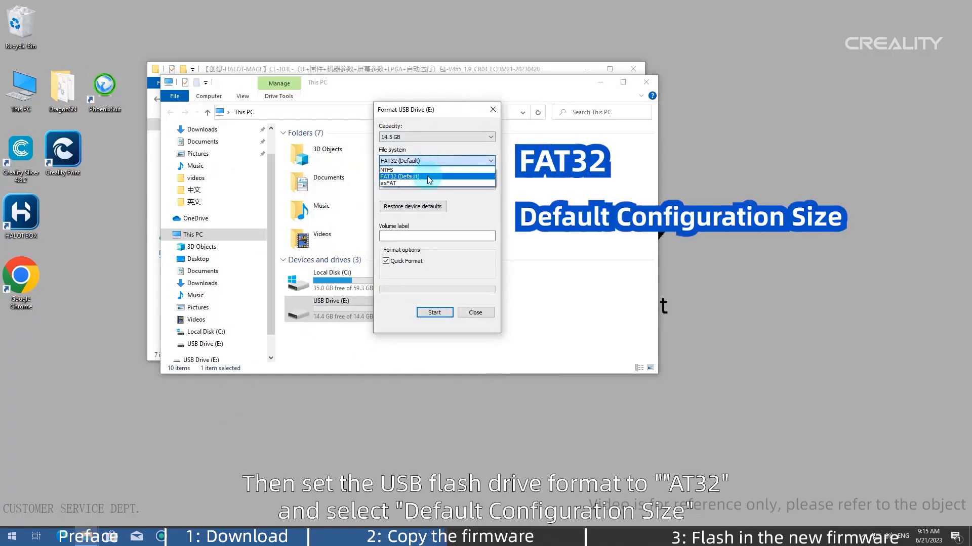
{"action": "left_click", "coordinate": [400, 176]}
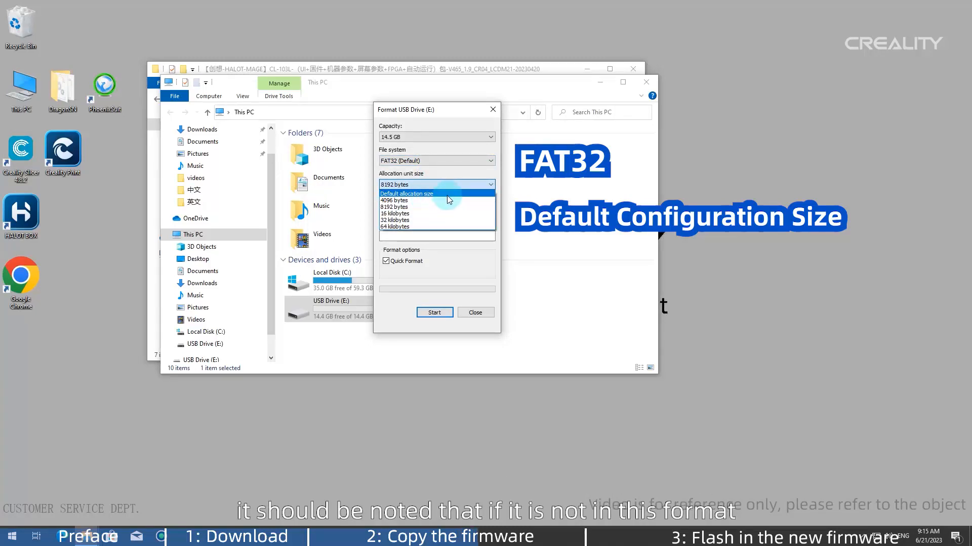
{"action": "left_click", "coordinate": [406, 193]}
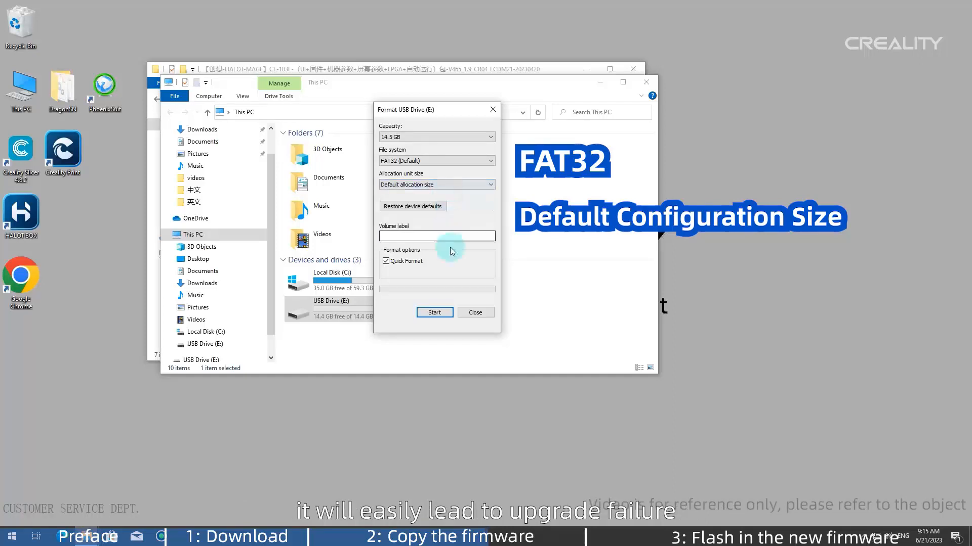
{"action": "left_click", "coordinate": [434, 313]}
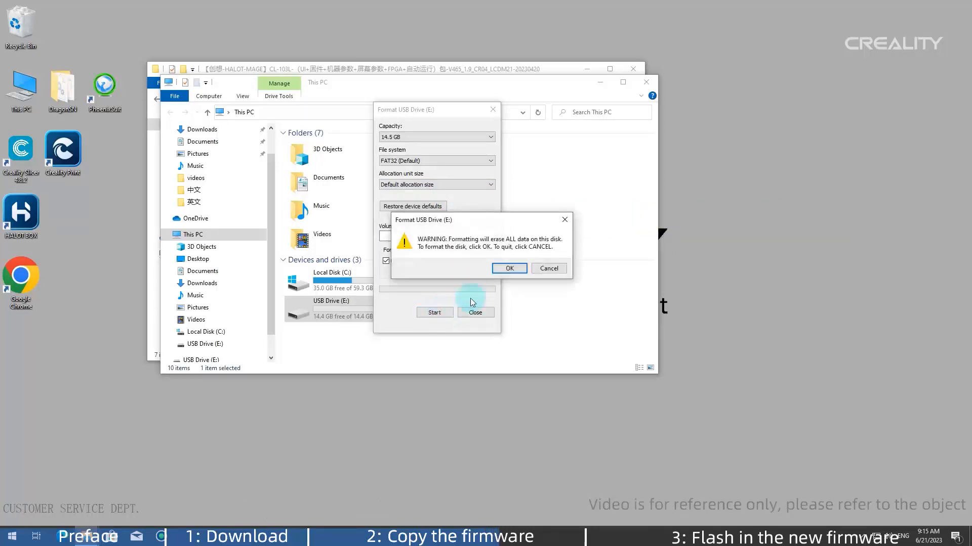
{"action": "left_click", "coordinate": [507, 268]}
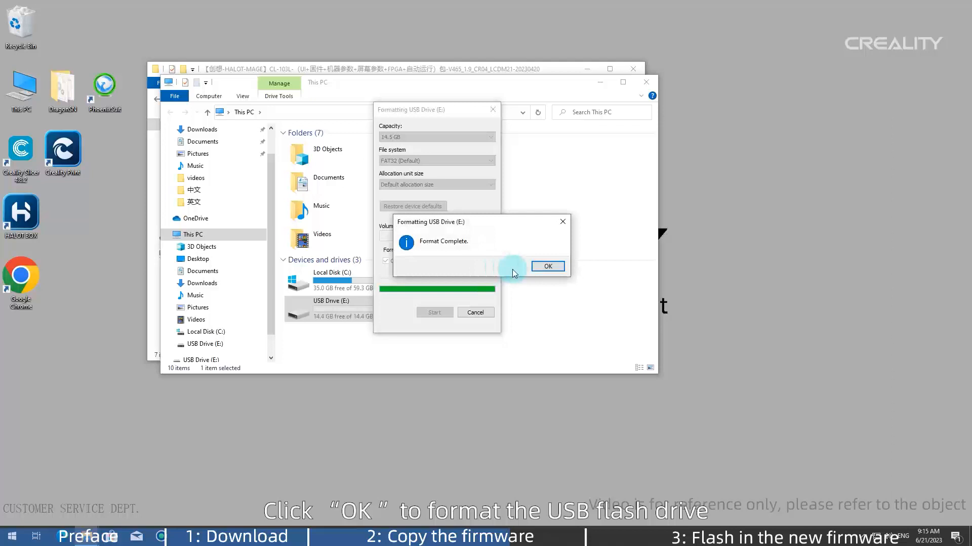
{"action": "left_click", "coordinate": [547, 266]}
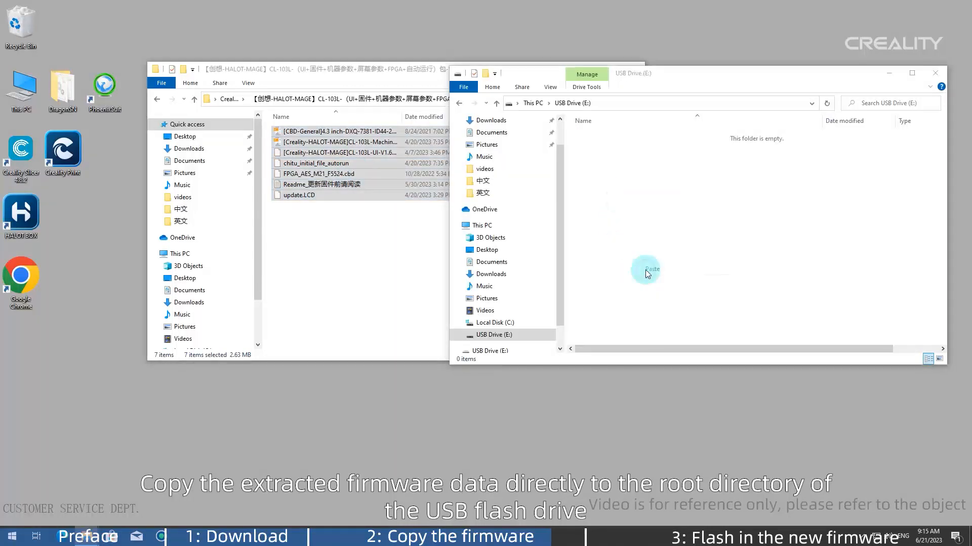
Paste the extracted firmware files into the root of USB Drive (E:).
{"action": "left_click", "coordinate": [647, 269]}
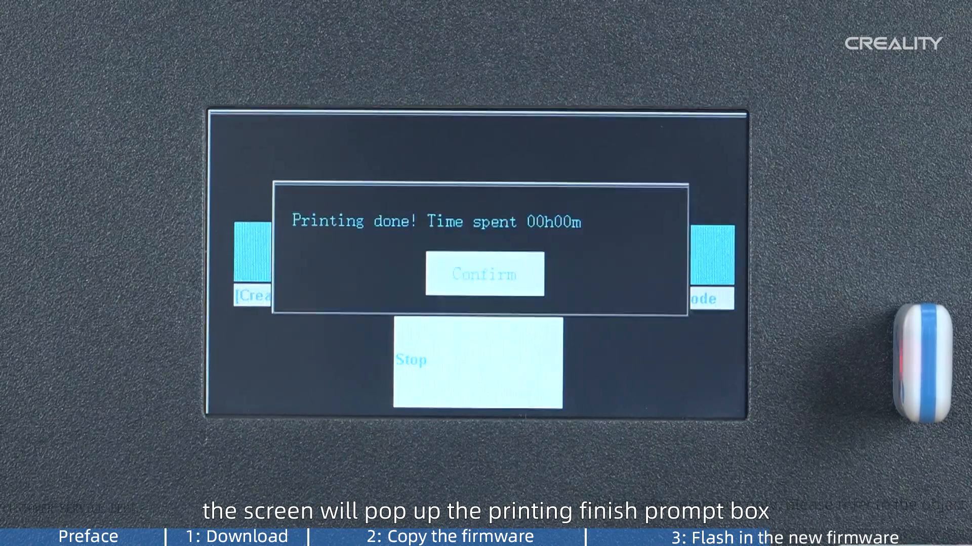
Confirm the 'Printing done' update notice and go to System > About for version info.
{"action": "left_click", "coordinate": [484, 275]}
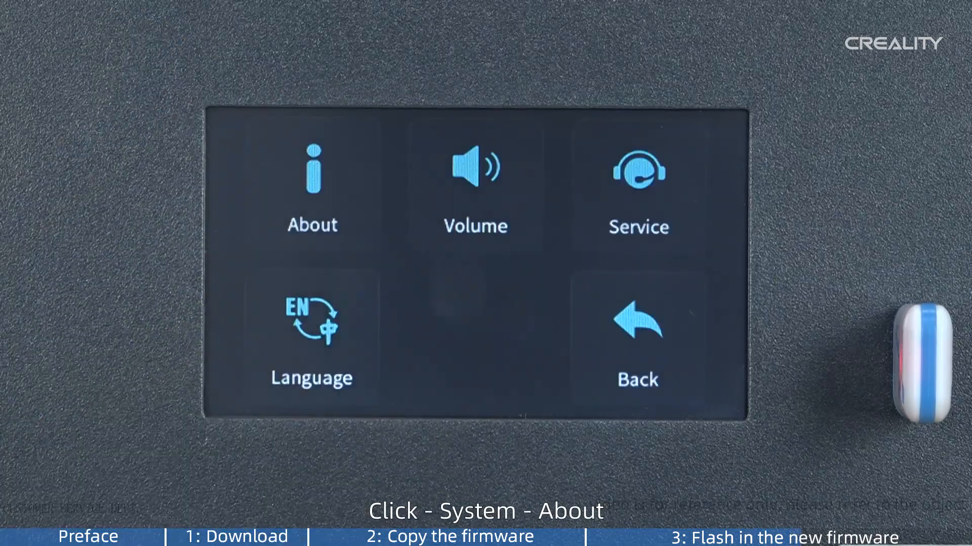
{"action": "left_click", "coordinate": [311, 180]}
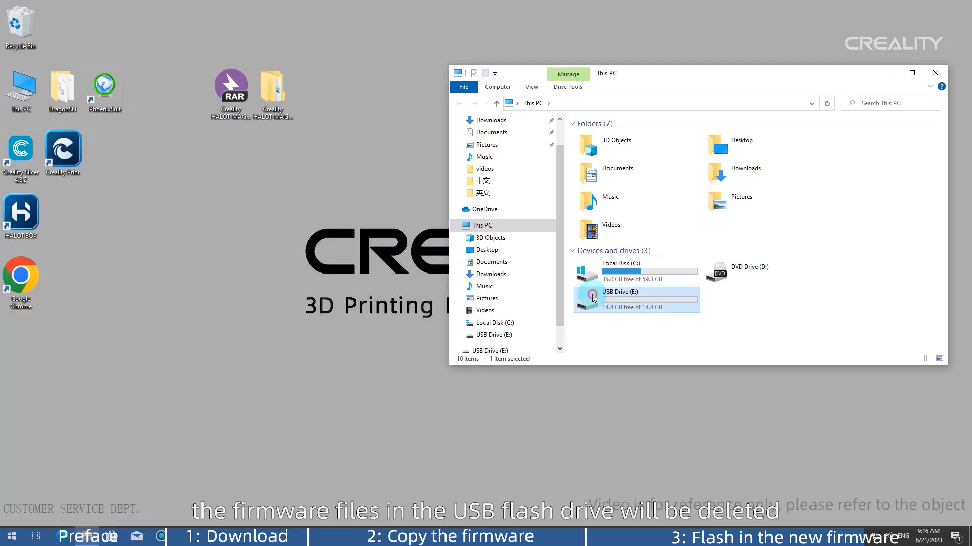
Delete all firmware files from USB Drive (E:), leaving it empty for reuse.
{"action": "double_click", "coordinate": [619, 298]}
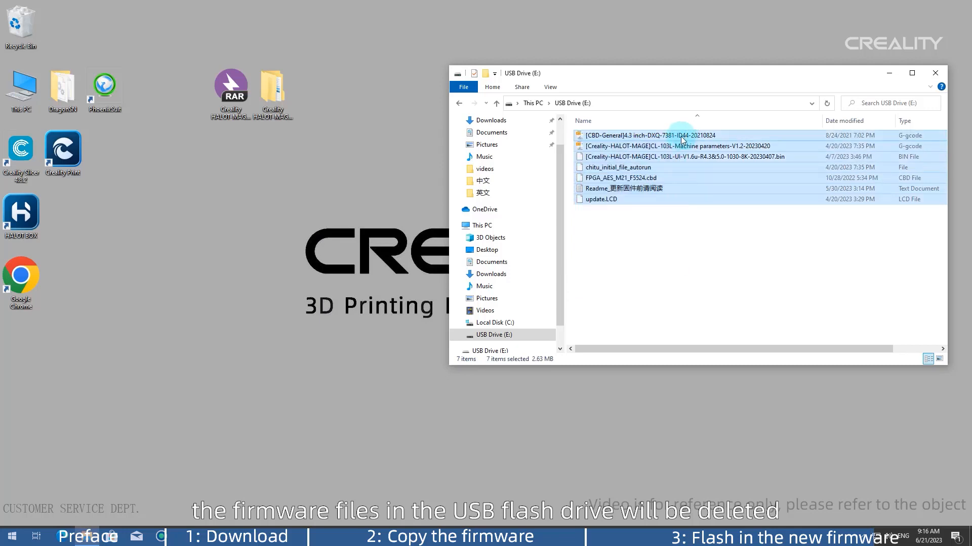
{"action": "right_click", "coordinate": [678, 135]}
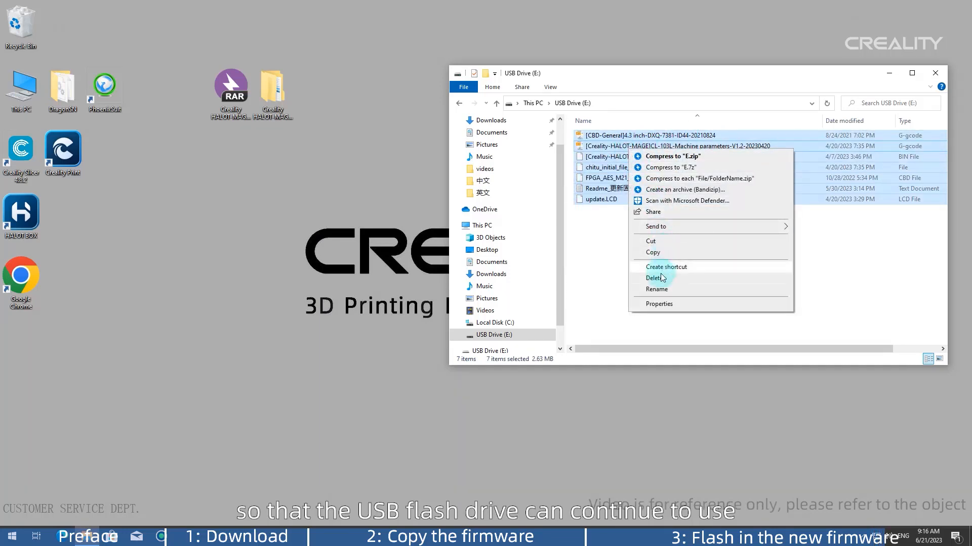
{"action": "left_click", "coordinate": [656, 277]}
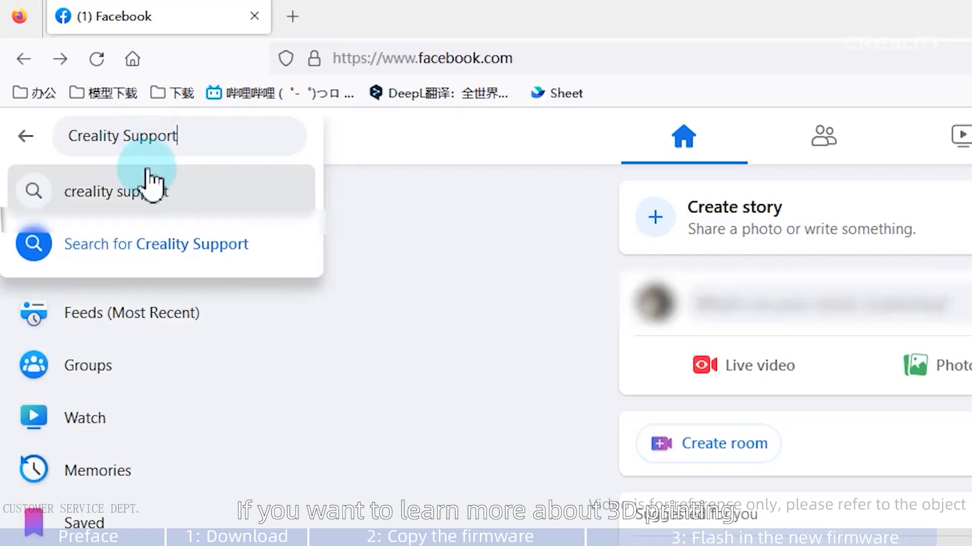
Search Facebook for 'Creality Support', open the page and scroll through its posts.
{"action": "left_click", "coordinate": [156, 244]}
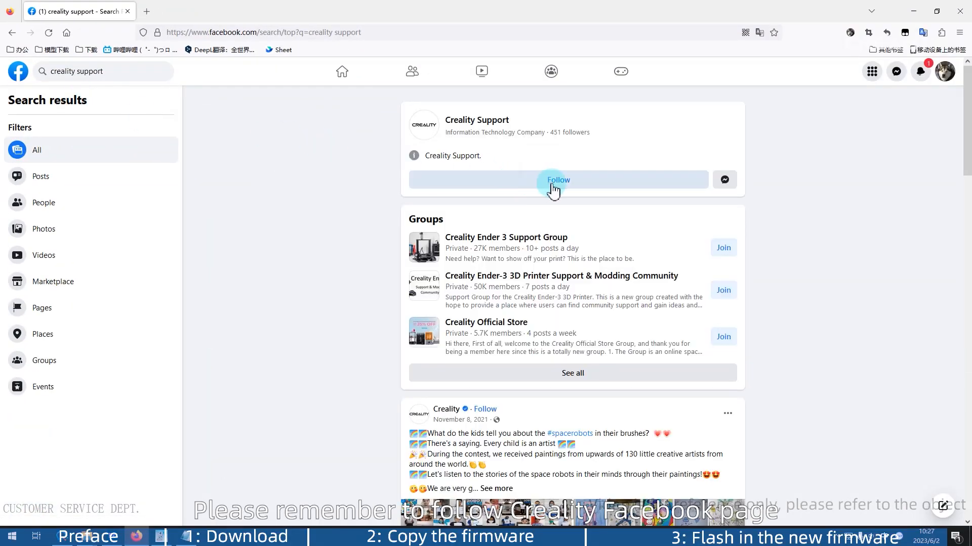
{"action": "left_click", "coordinate": [476, 119]}
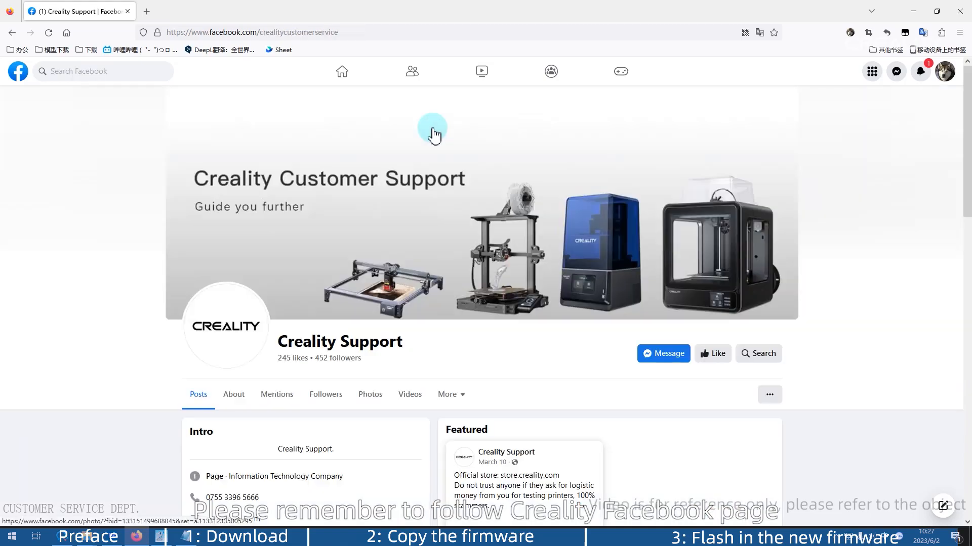
{"action": "scroll", "scroll_direction": "down", "scroll_amount": 3}
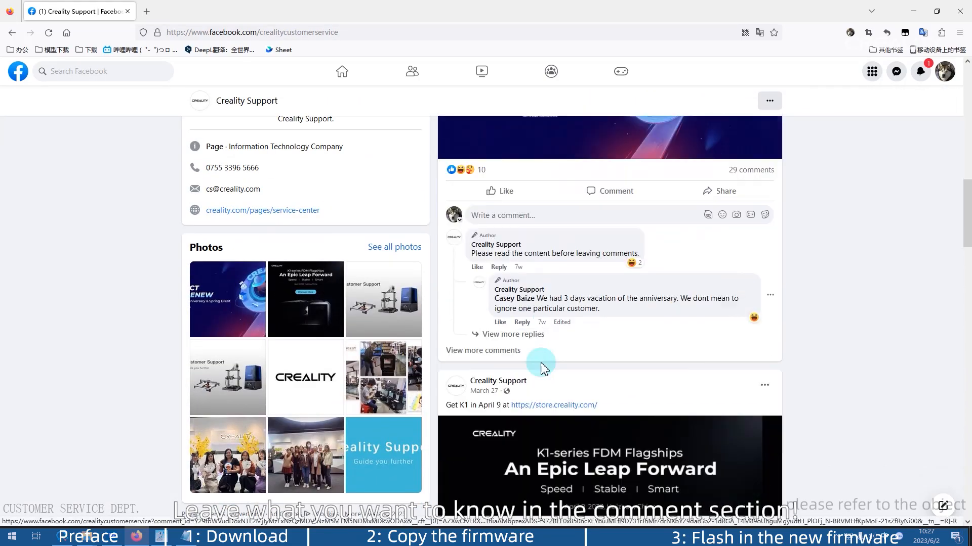